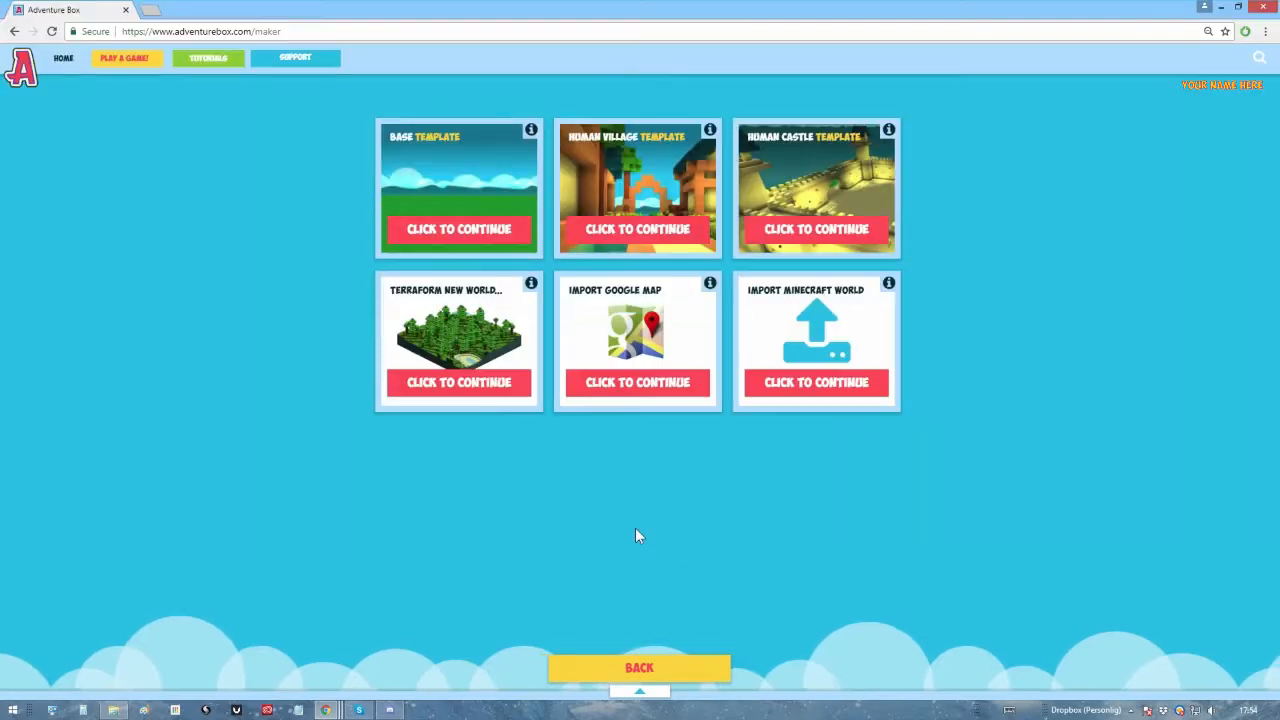
mouse_move(660, 466)
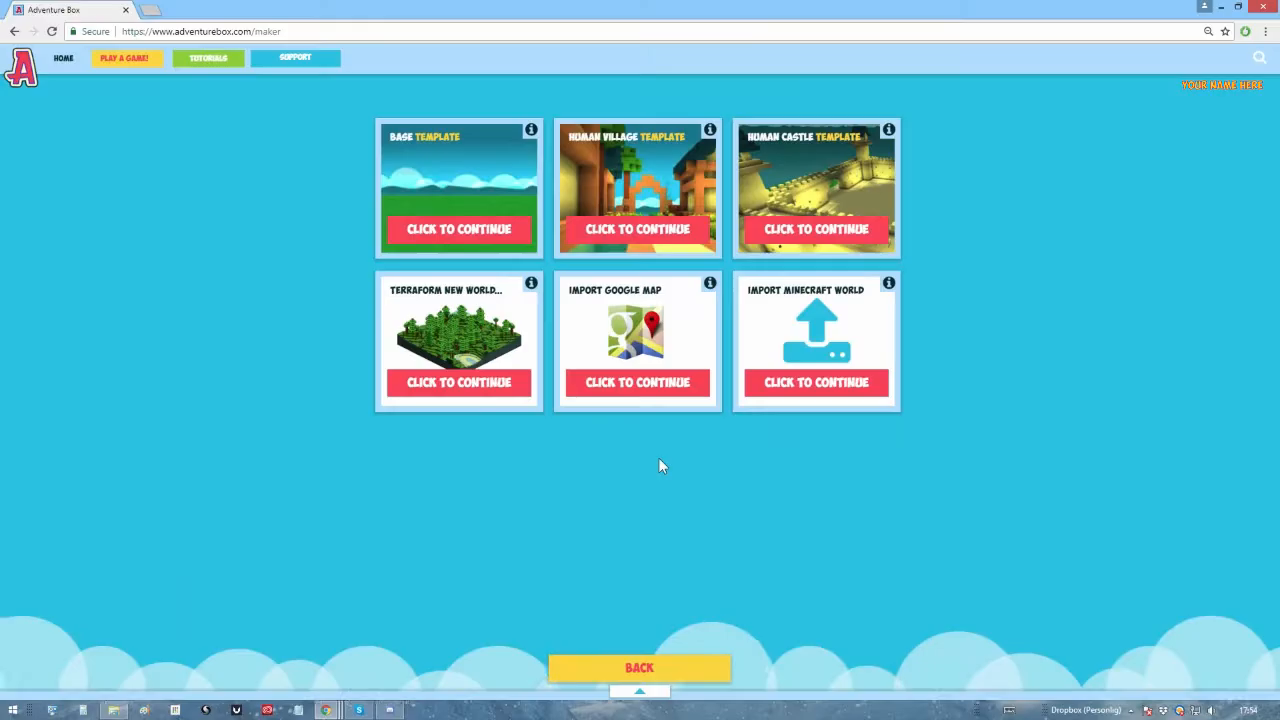
mouse_move(892, 424)
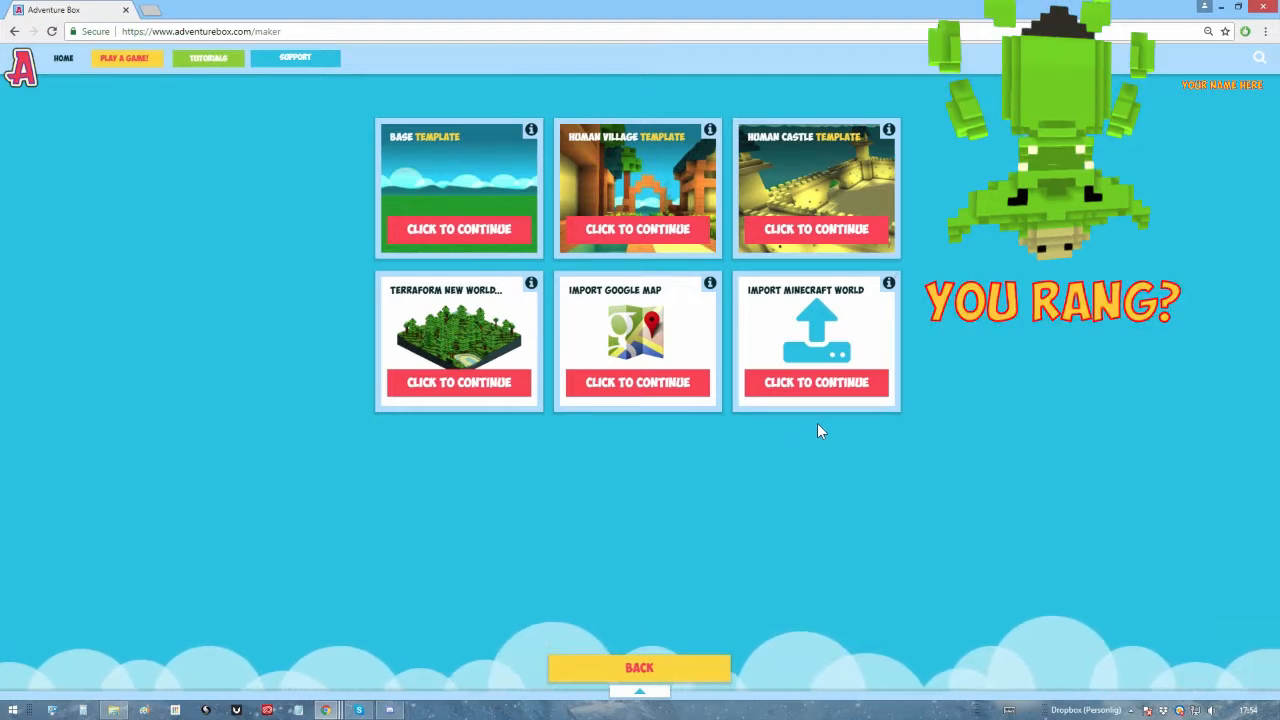
Step: Continue on the Import Minecraft World card and reveal the Mac save path below the Windows one
click(816, 382)
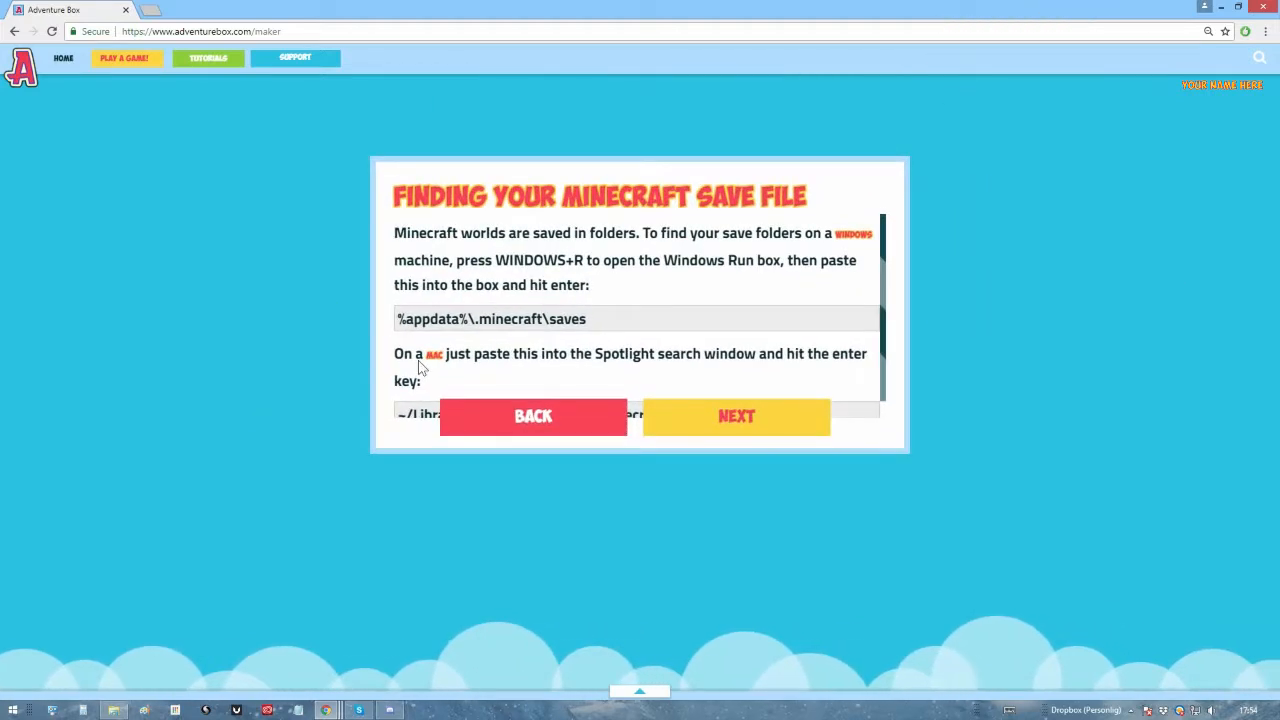
scroll(down, 3)
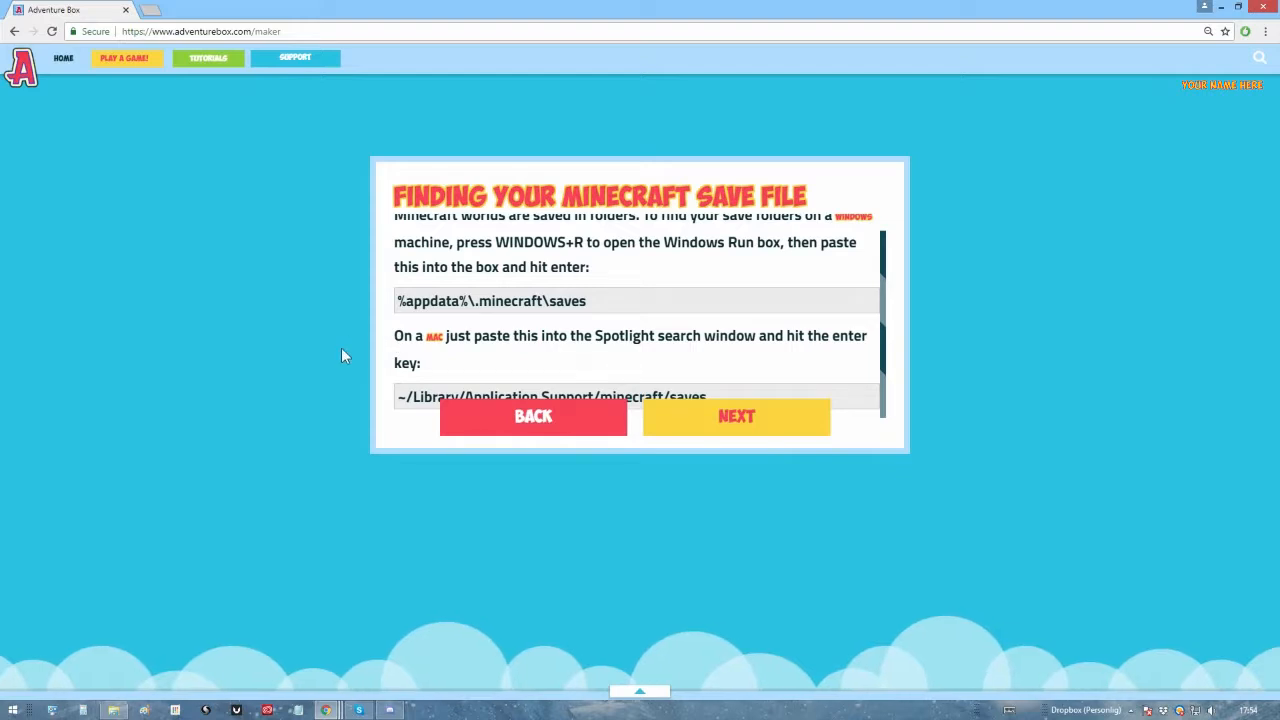
mouse_move(344, 368)
text(%APPDATA%\.minecraft\)
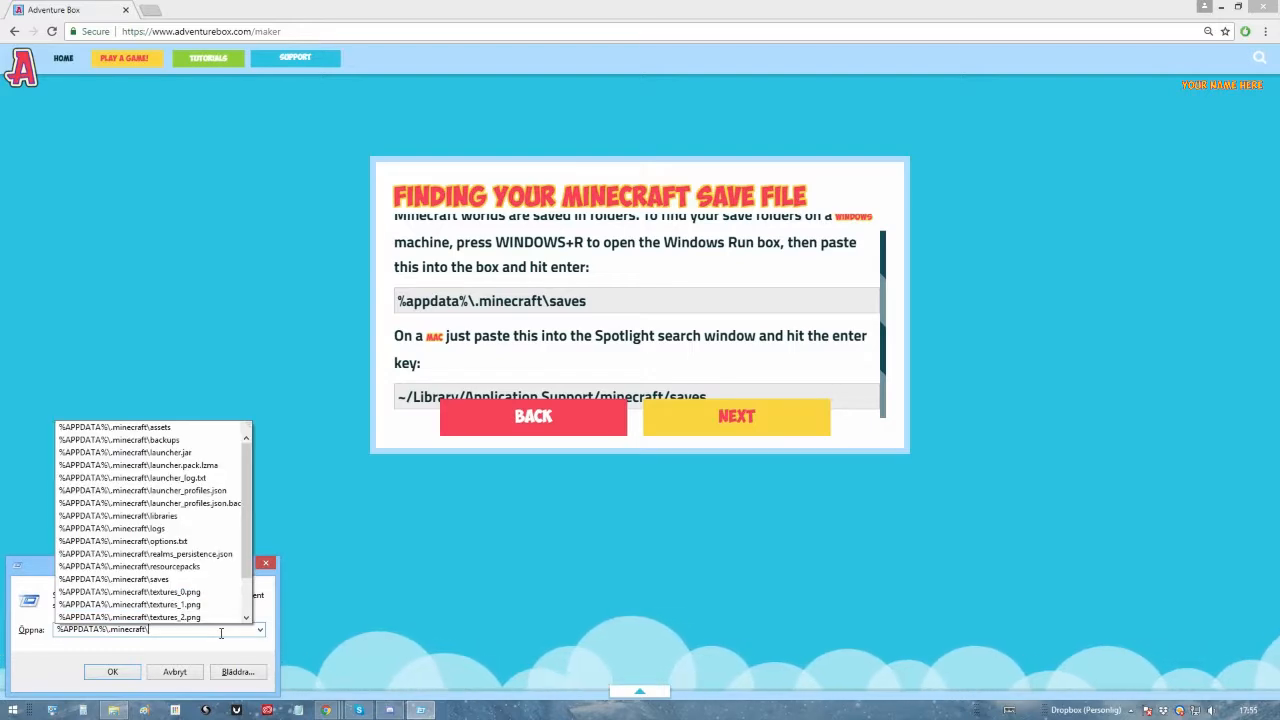
Step: Advance with NEXT to the 'Great! We're ready to go' step explaining world creation and email notice
click(146, 554)
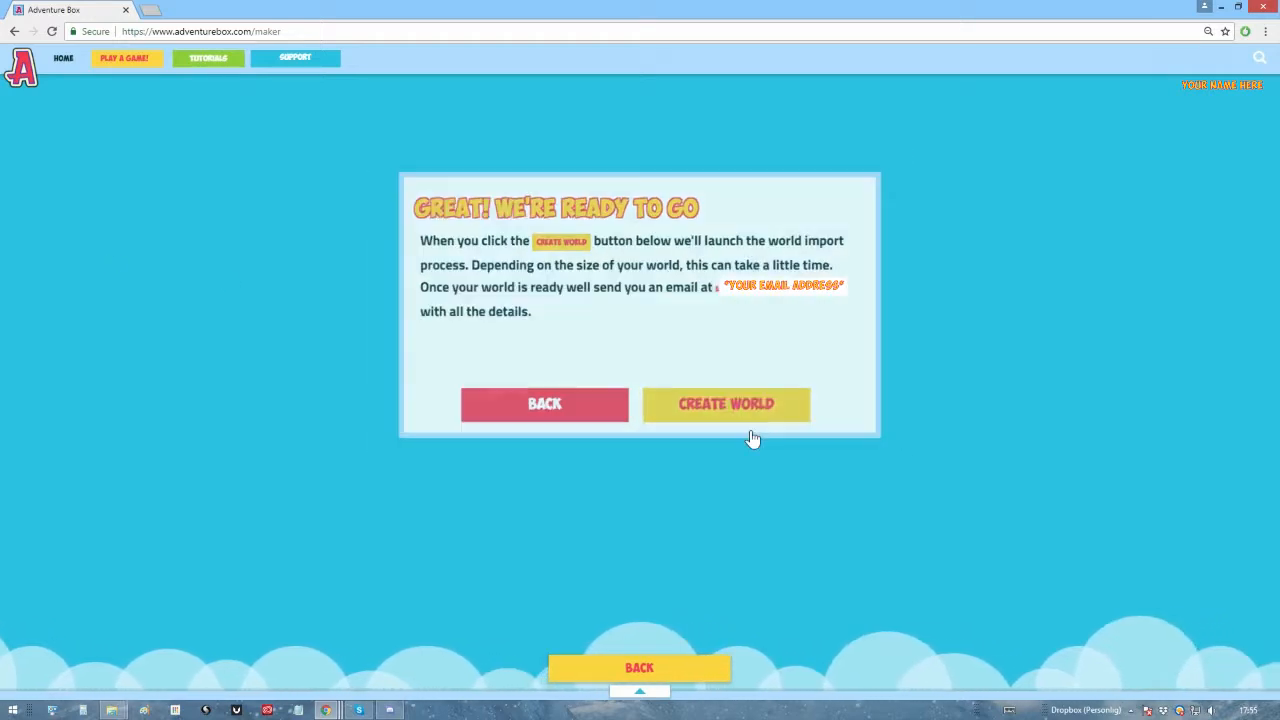
Step: Launch the import with CREATE WORLD and view the 'importing your Minecraft world' notice full-screen
click(726, 404)
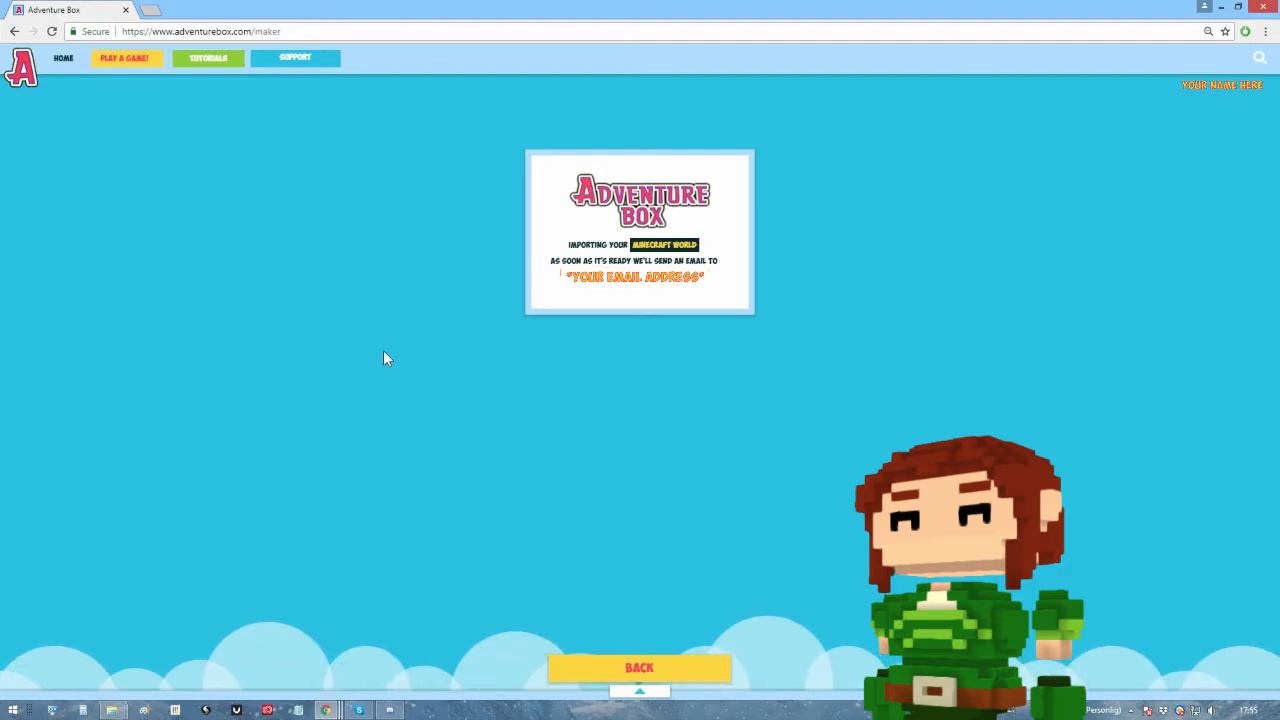
key(f11)
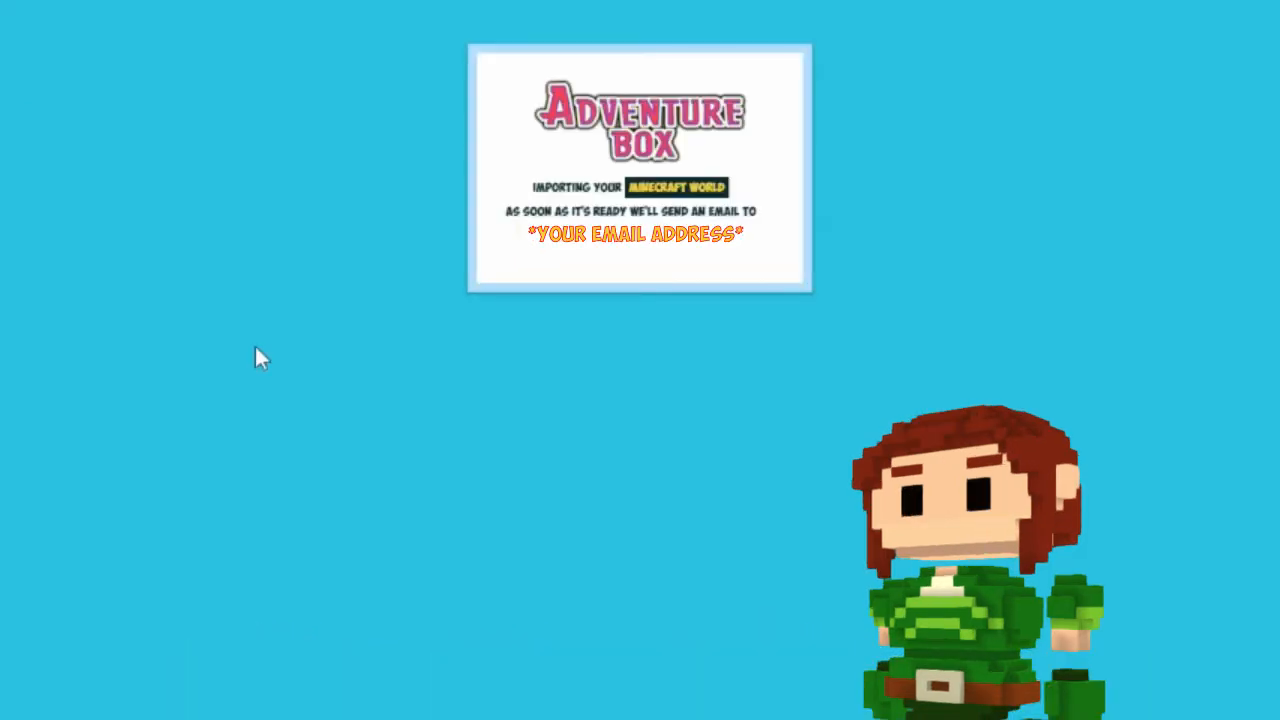